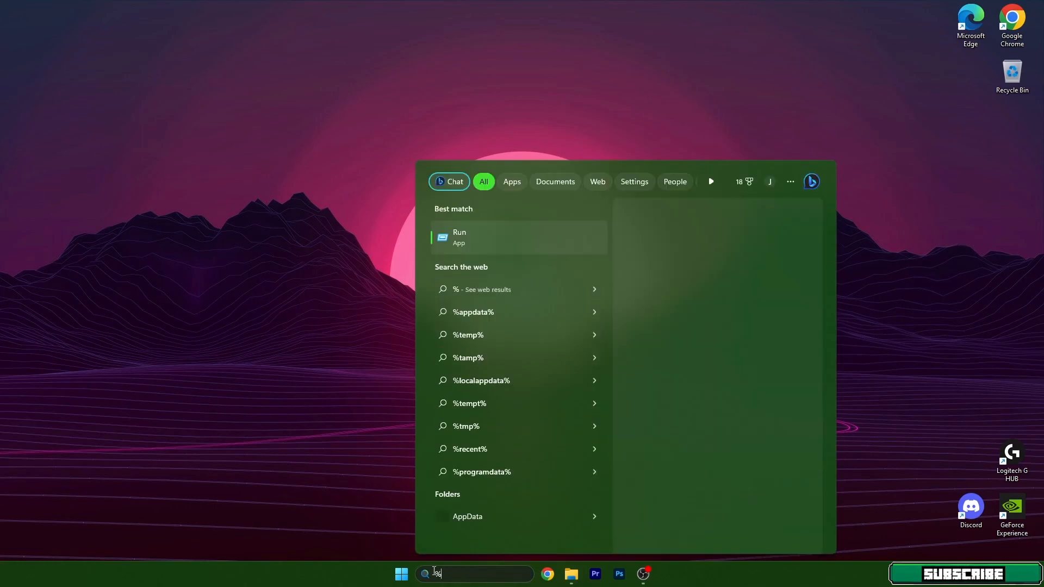
- Navigate from %appdata% Roaming into the .minecraft shaderpacks folder
text(appdata)
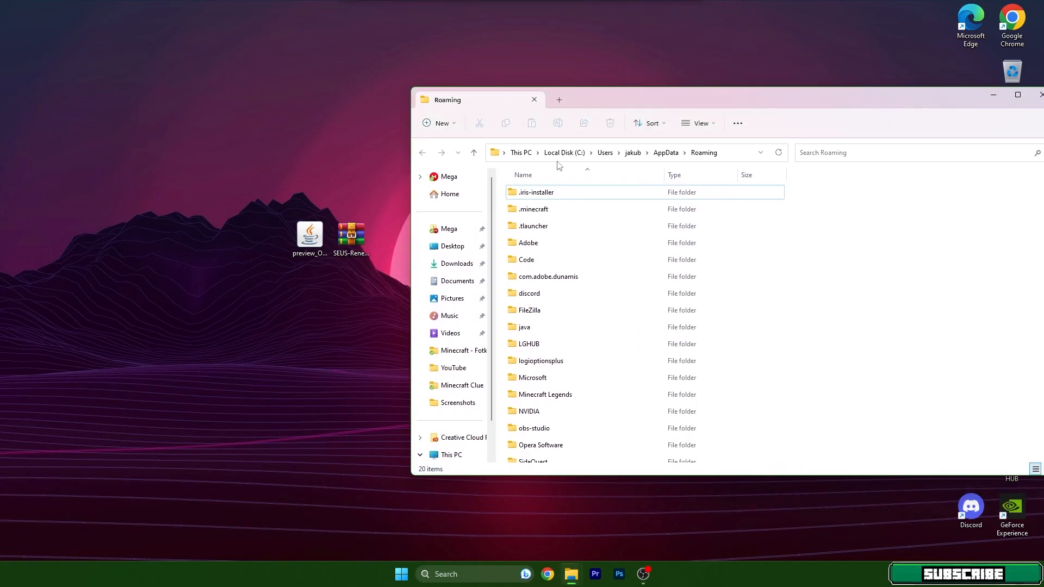
double_click(533, 209)
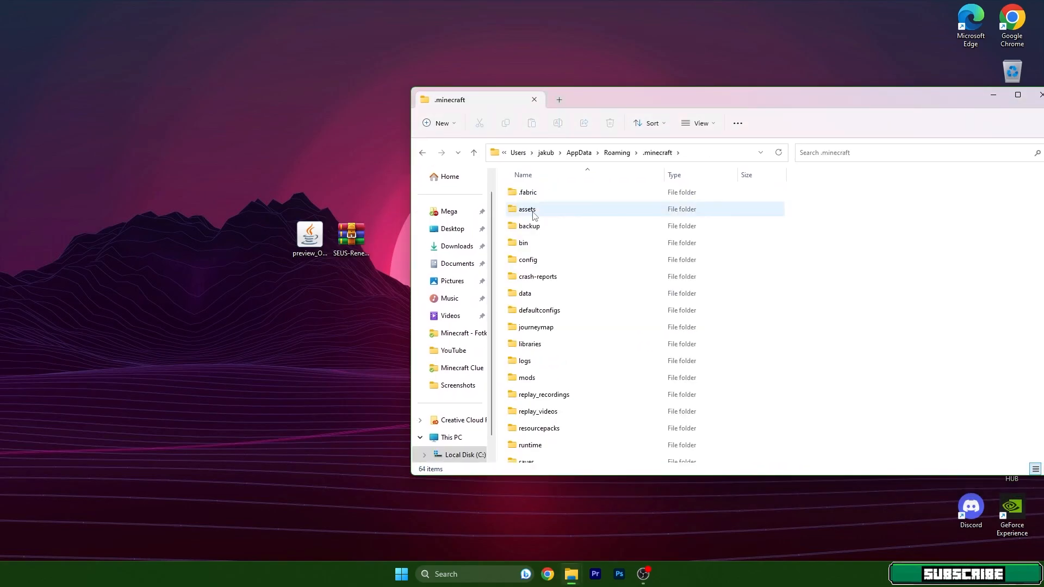
scroll(down, 3)
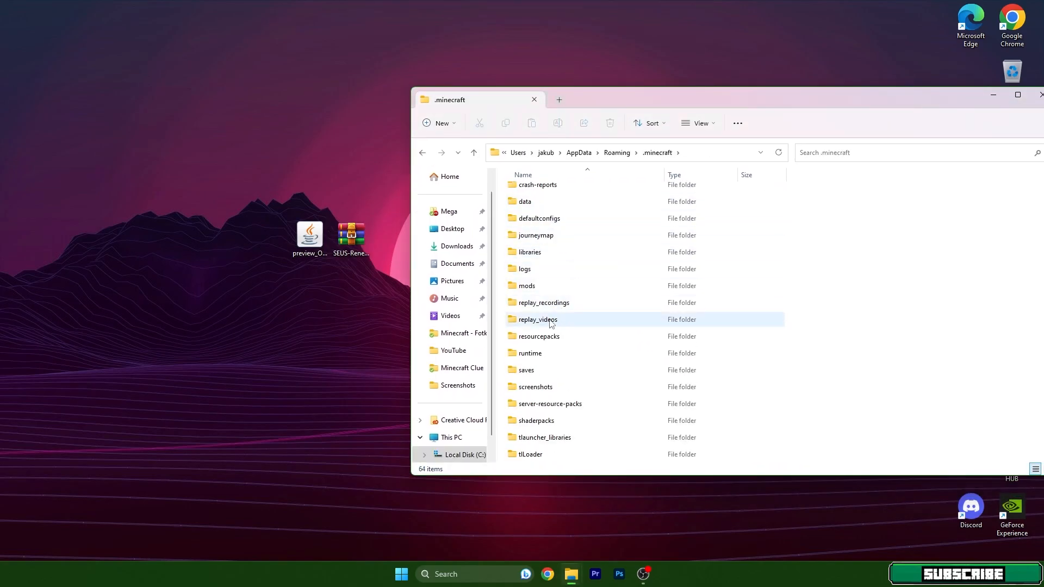
double_click(536, 419)
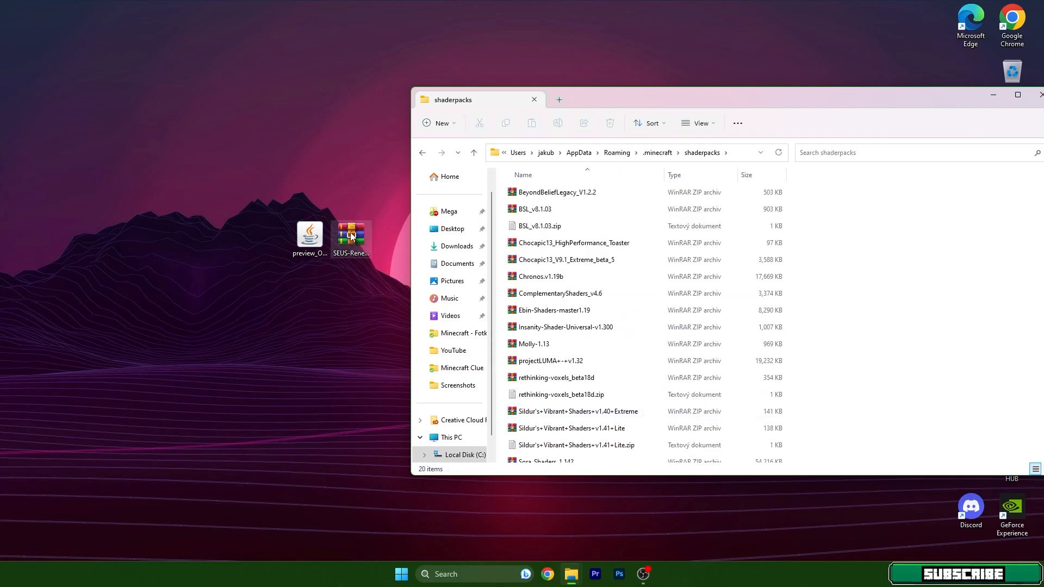
- Move the SEUS Renewed zip from the desktop into shaderpacks and return to .minecraft
drag(352, 236, 384, 260)
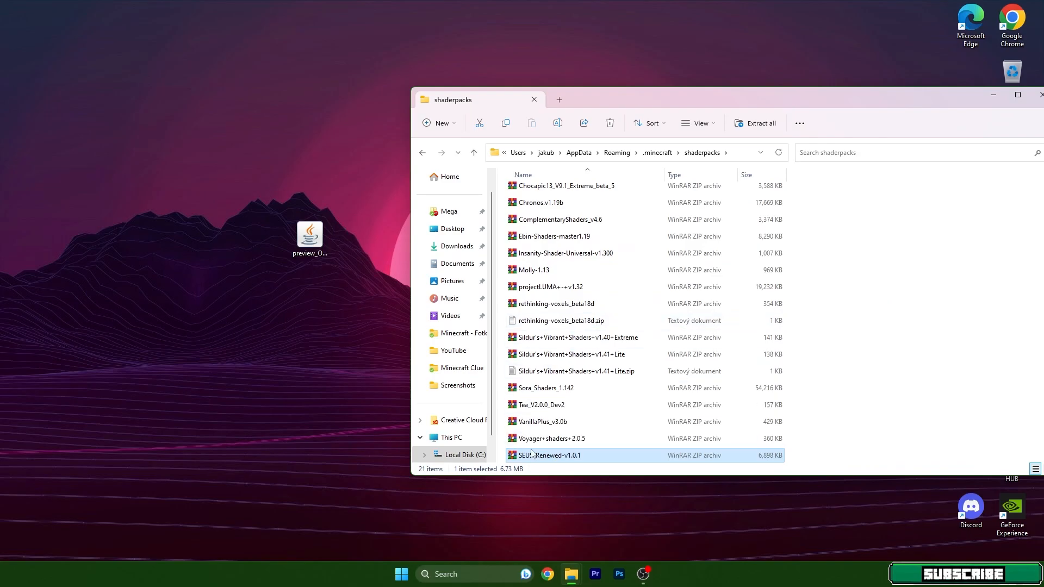
click(473, 153)
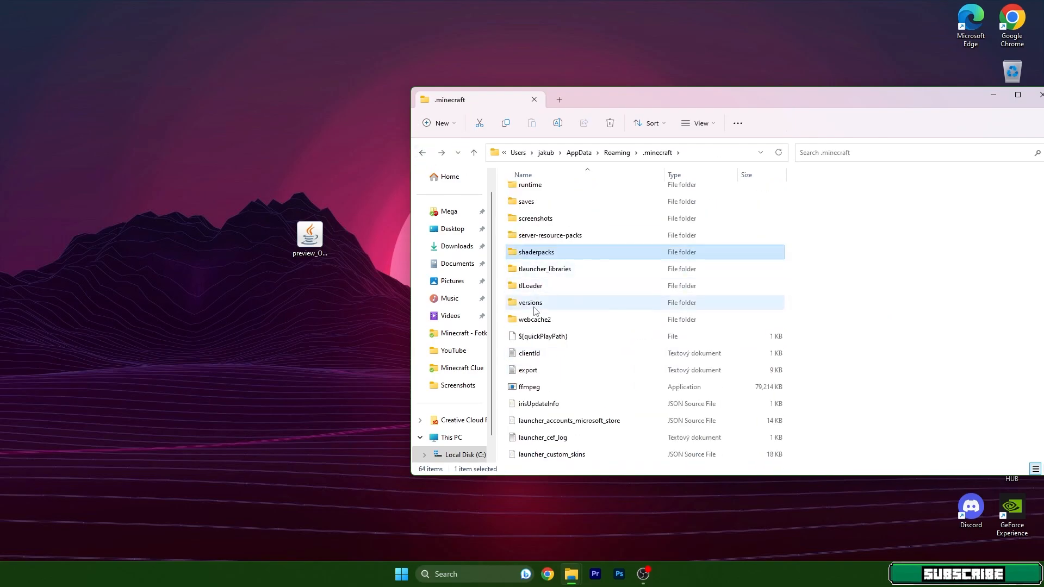
- Install OptiFine HD Ultra I5 pre3 for Minecraft 1.20 from the desktop jar, then close Explorer
double_click(530, 303)
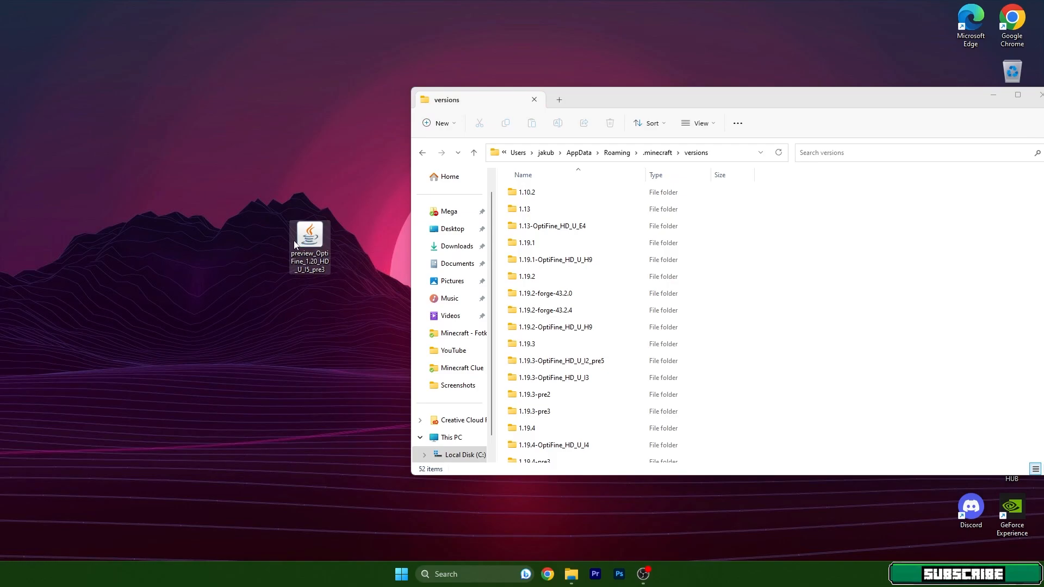
double_click(308, 228)
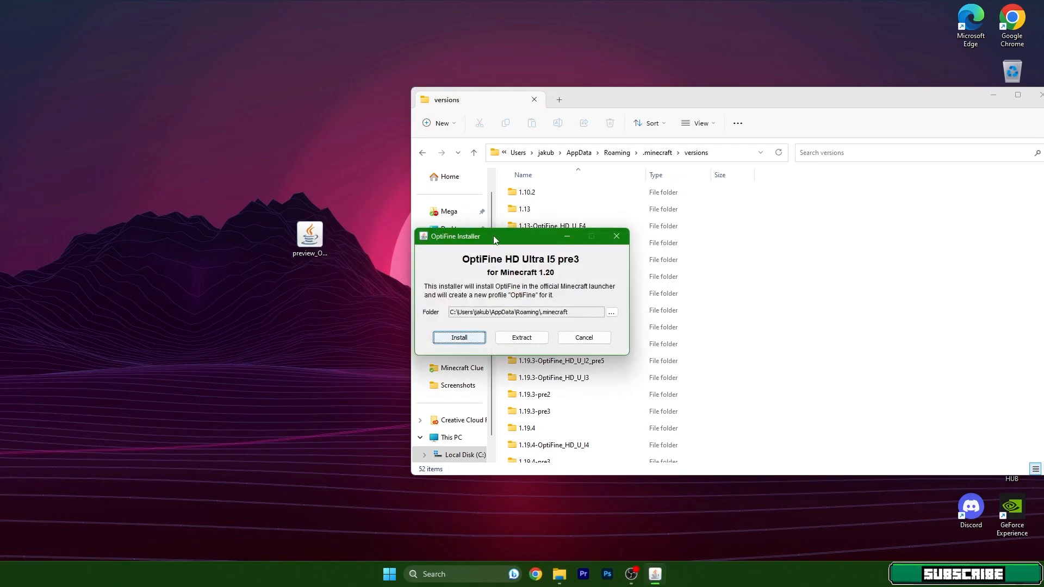
mouse_move(516, 267)
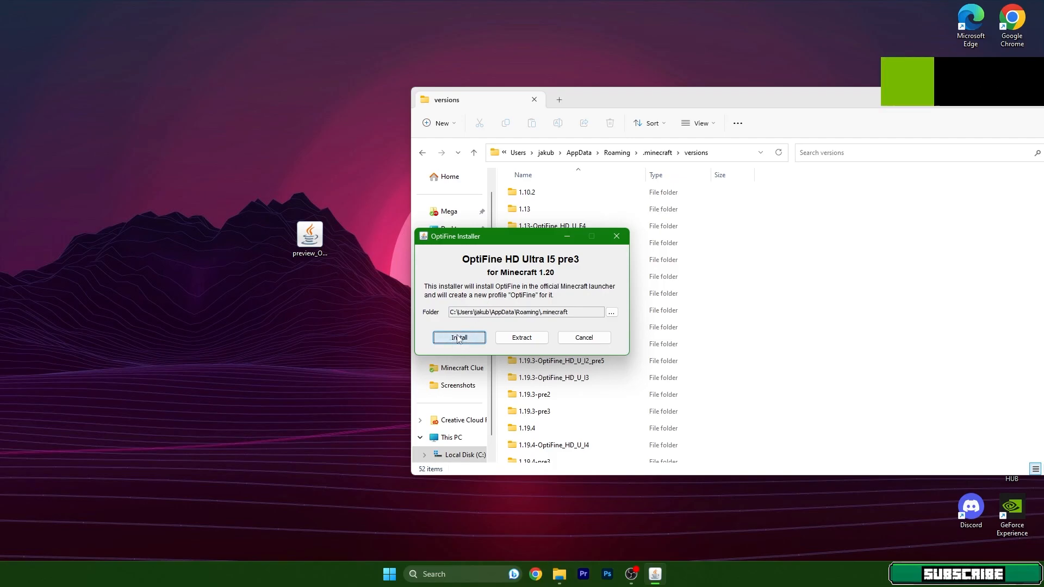
click(459, 337)
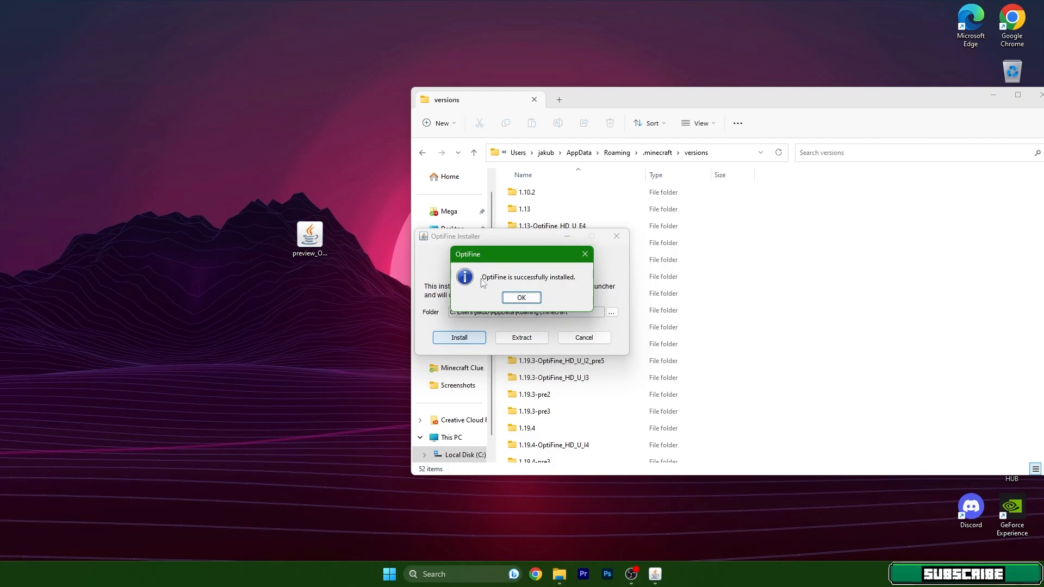
click(522, 297)
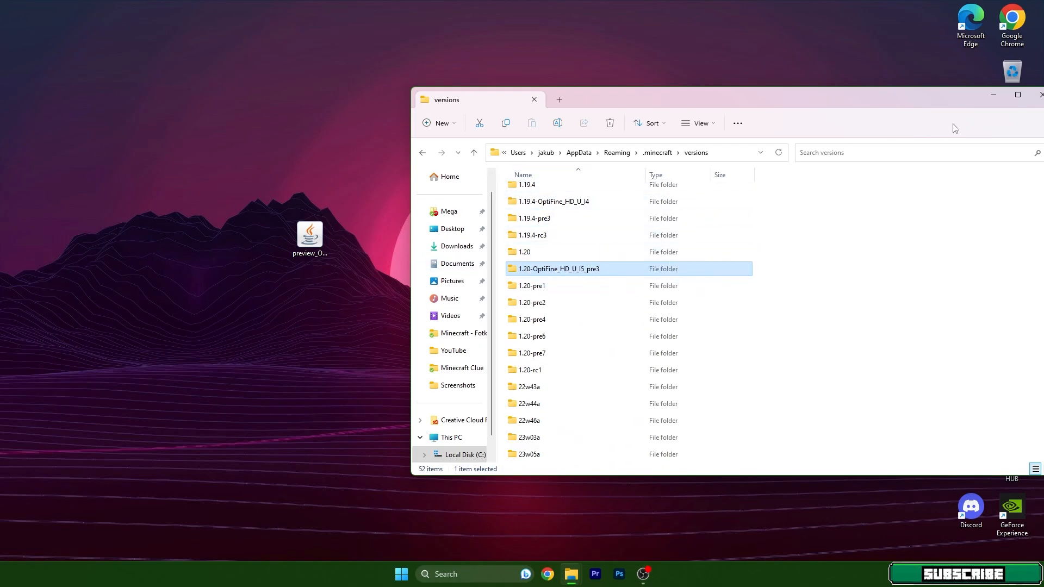
click(1038, 95)
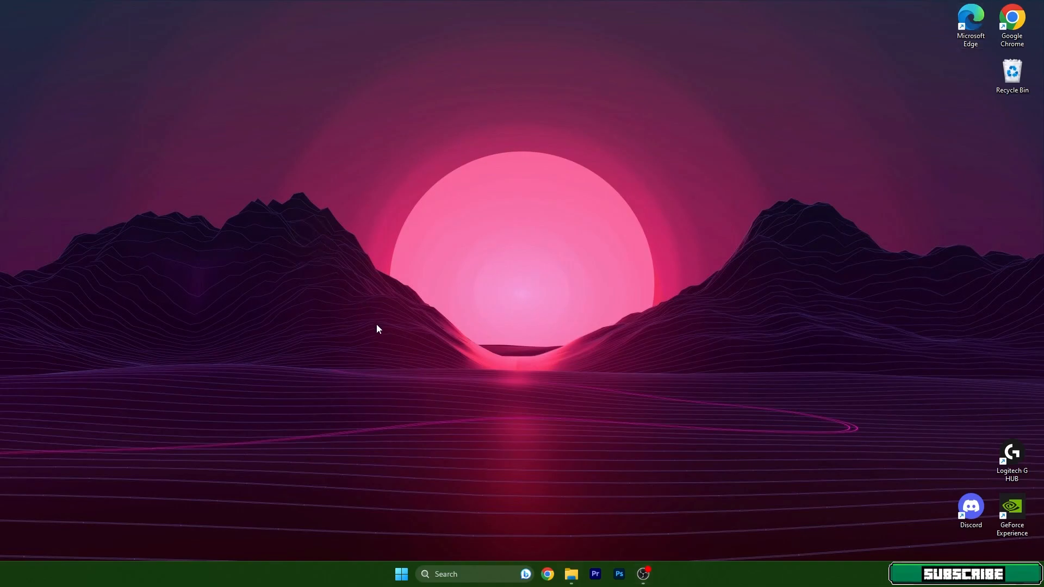
- Launch Minecraft with the OptiFine 1.20 installation from the launcher's PLAY button
click(401, 575)
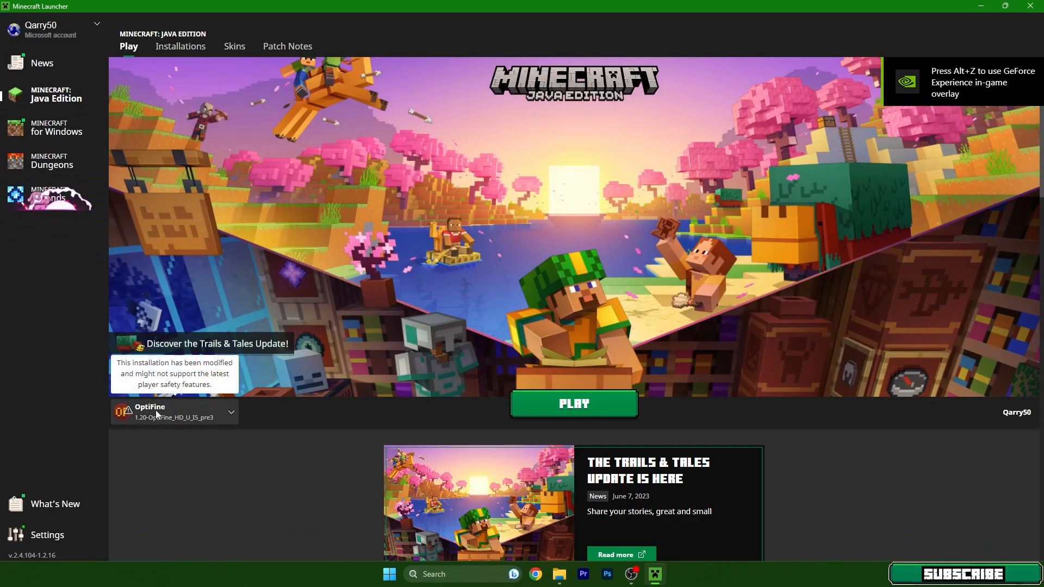
click(572, 403)
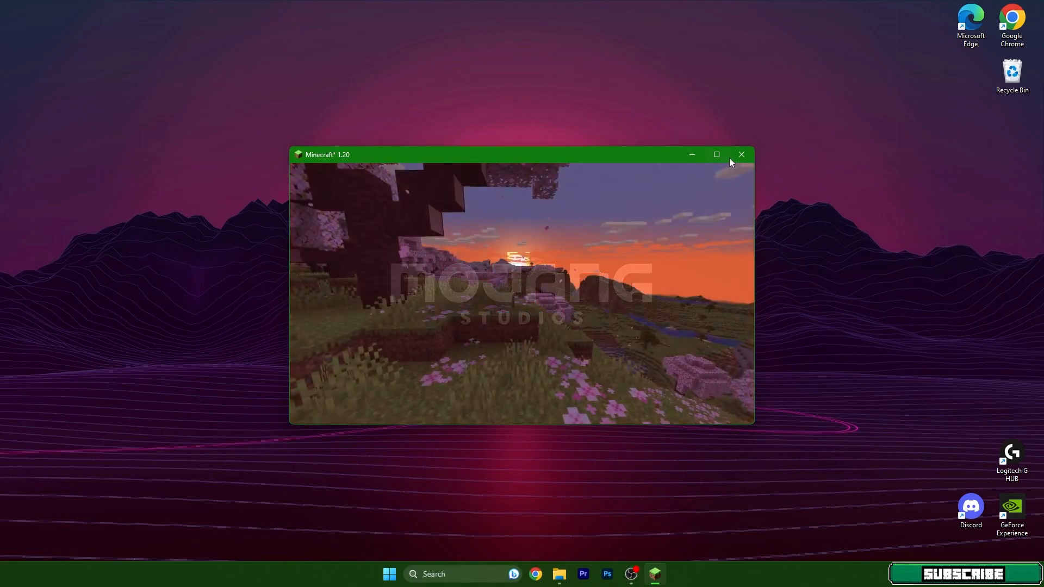
- Maximize the game window and load the singleplayer world beside the desert lake
click(717, 154)
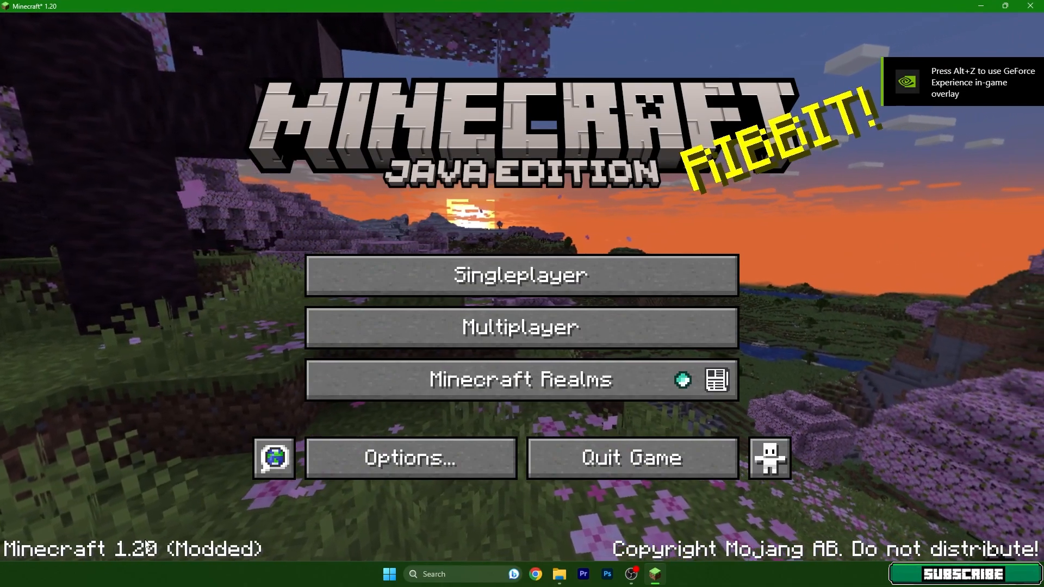
click(521, 275)
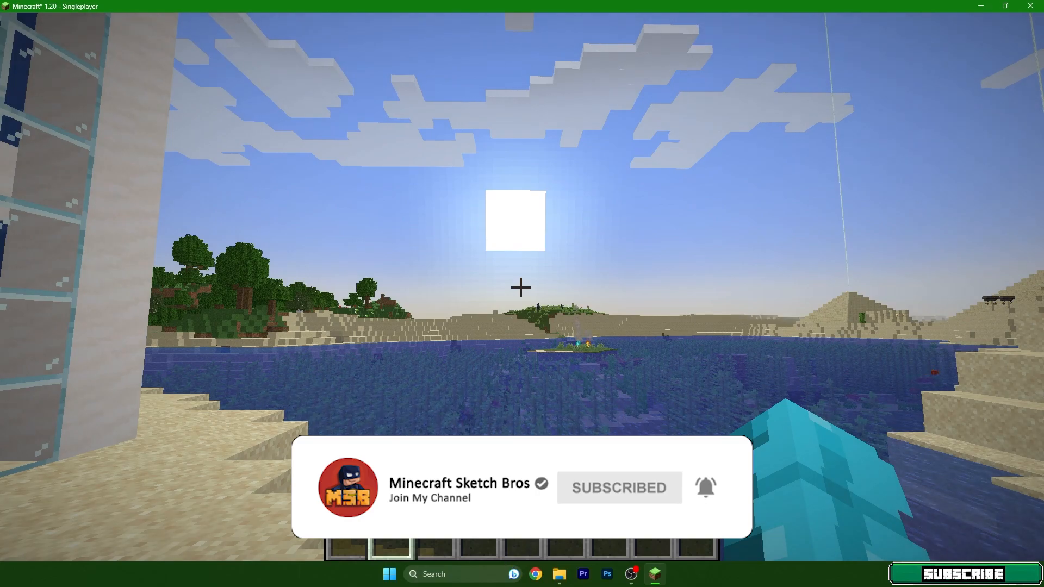
- Pause the game and reach the shader pack list through Options and Video Settings
key(Escape)
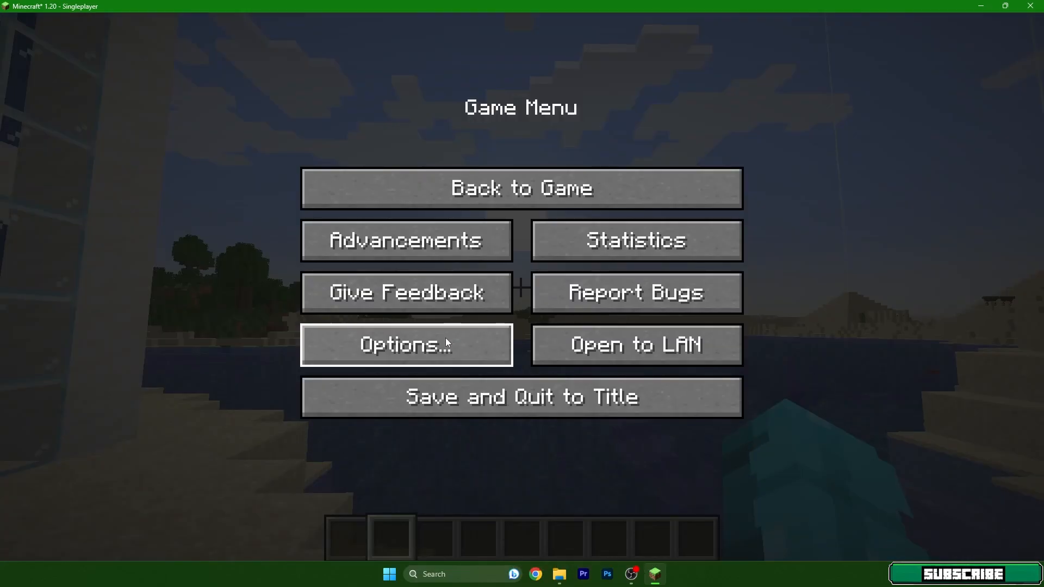
click(406, 344)
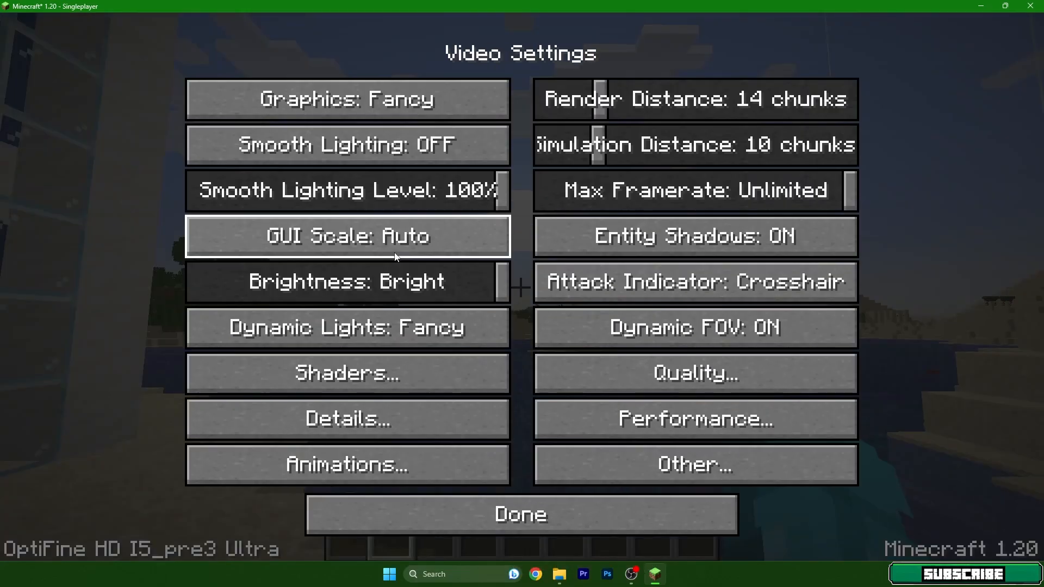
click(347, 373)
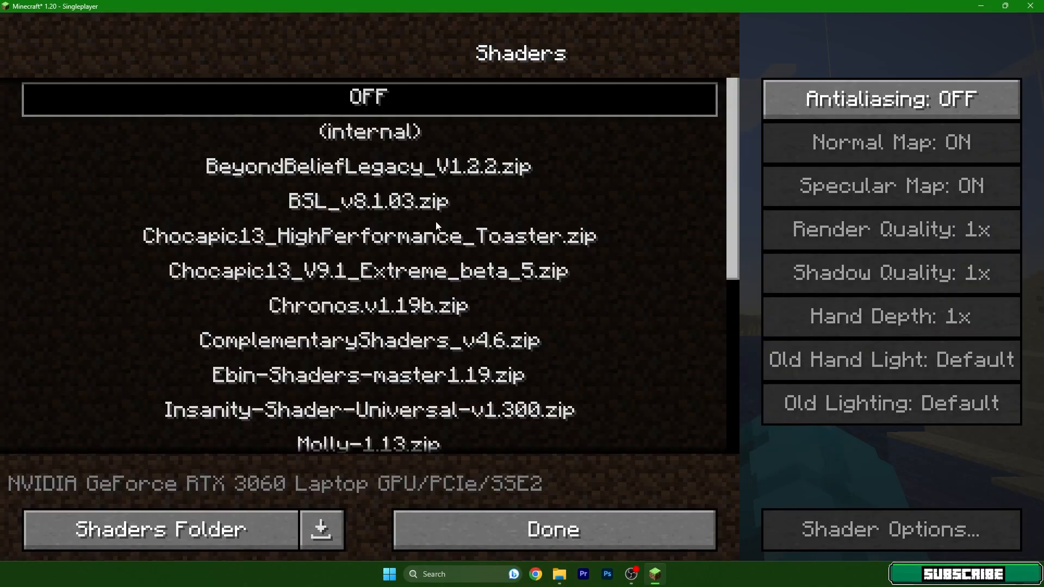
scroll(down, 3)
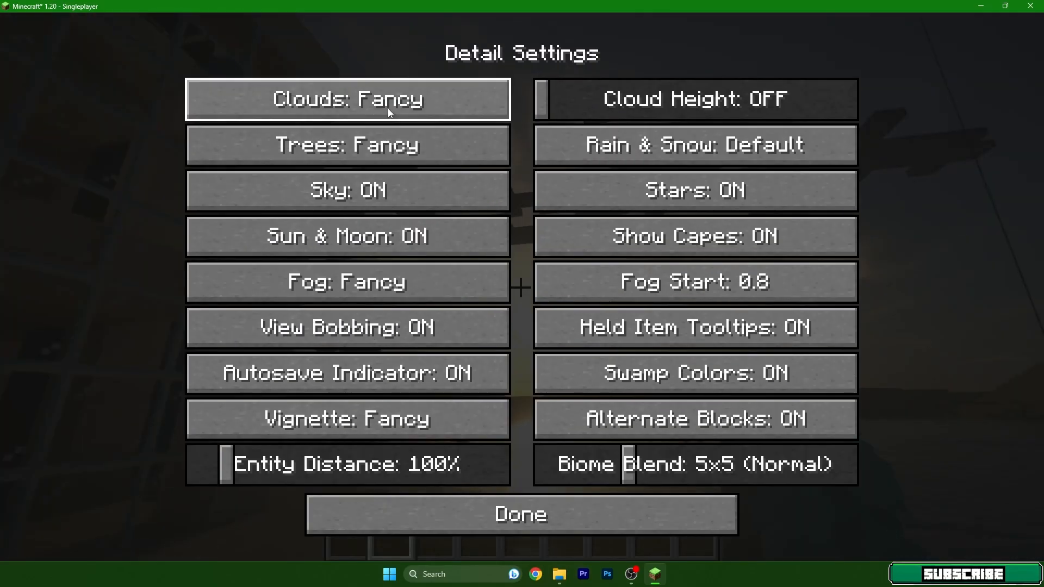
- Change the Clouds rendering option in Detail Settings
click(520, 515)
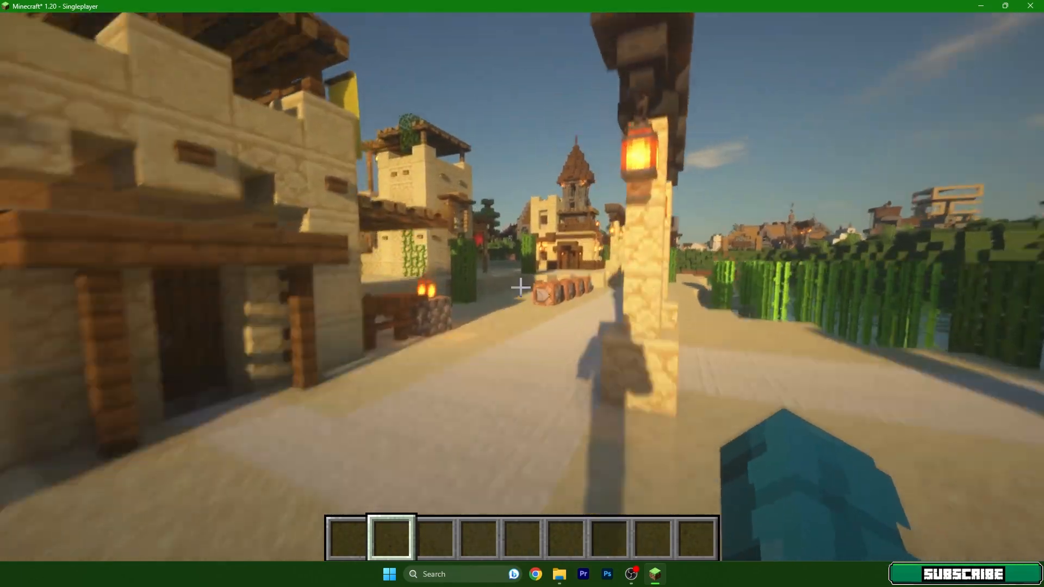
mouse_move(522, 293)
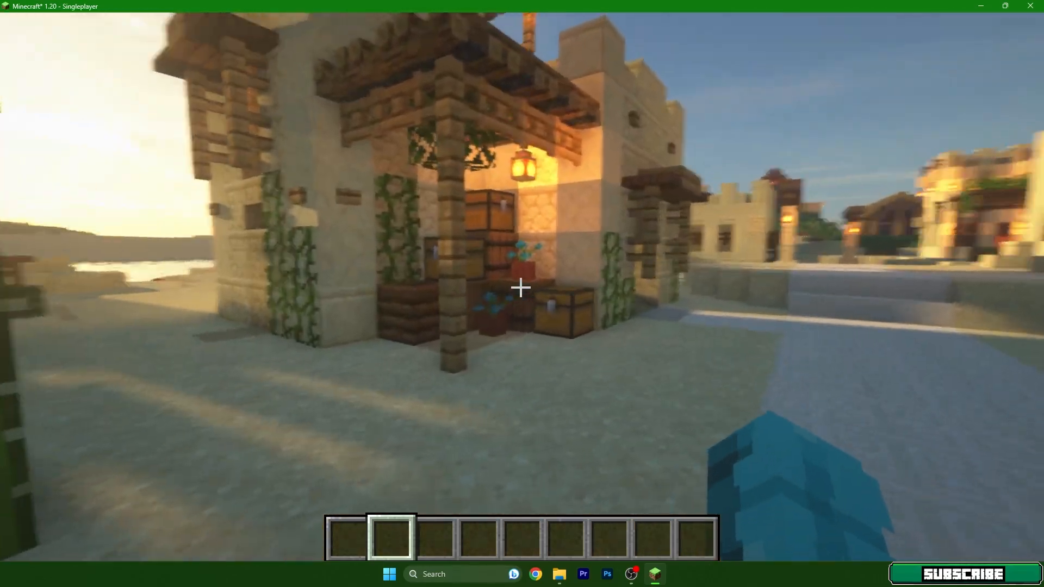
mouse_move(522, 288)
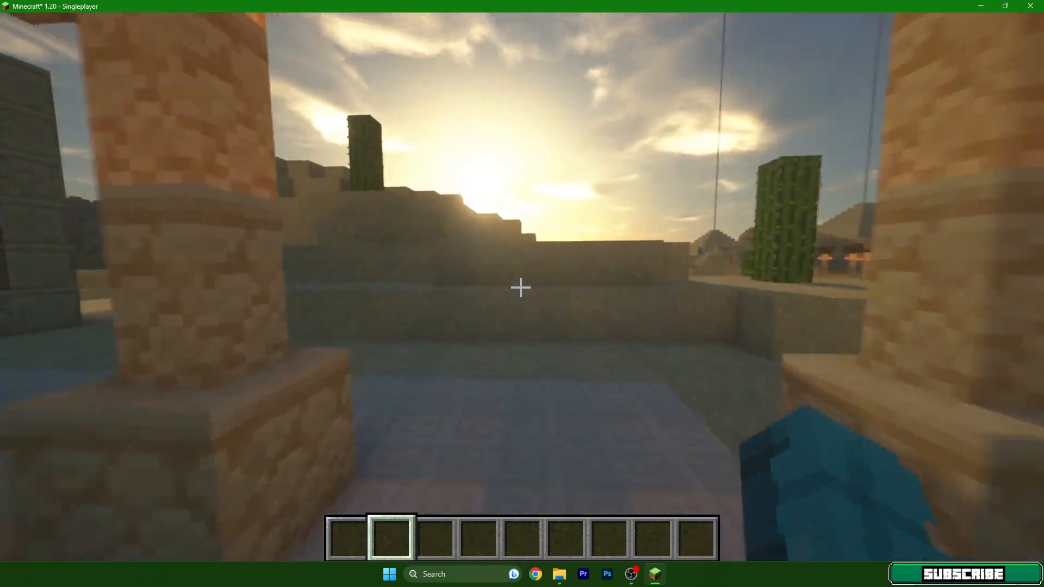
mouse_move(522, 288)
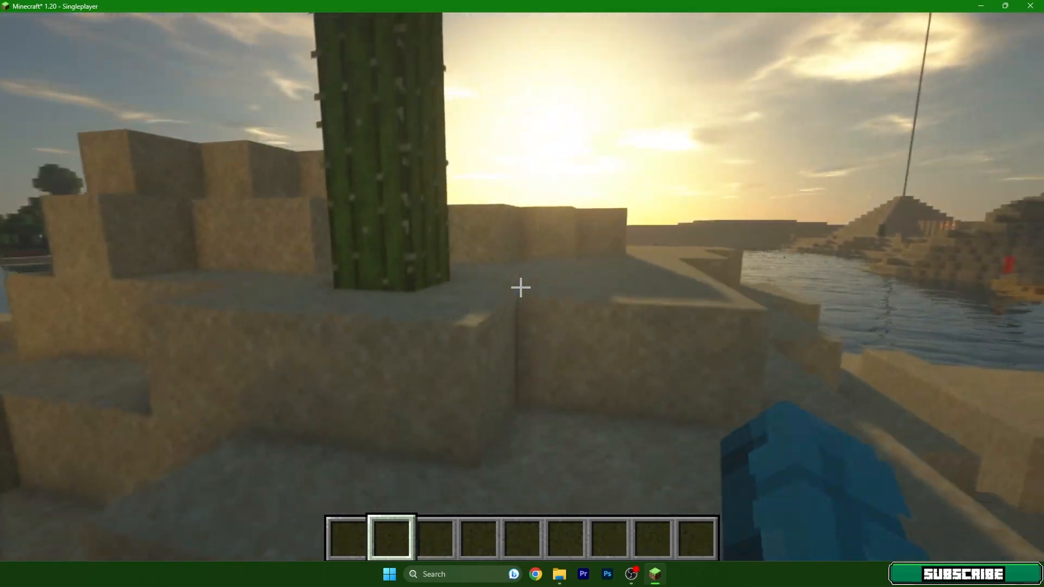
mouse_move(522, 288)
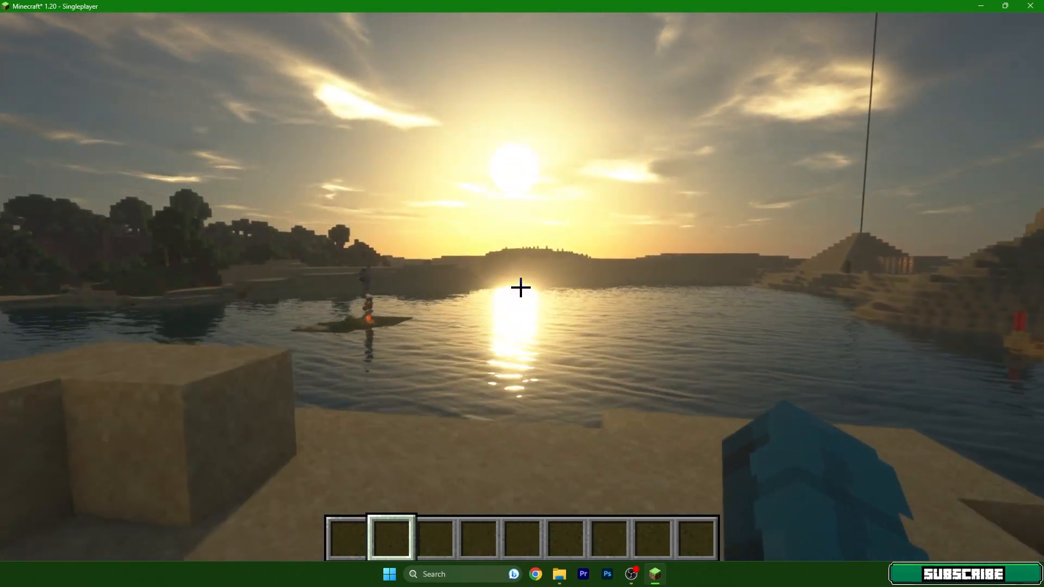
mouse_move(521, 288)
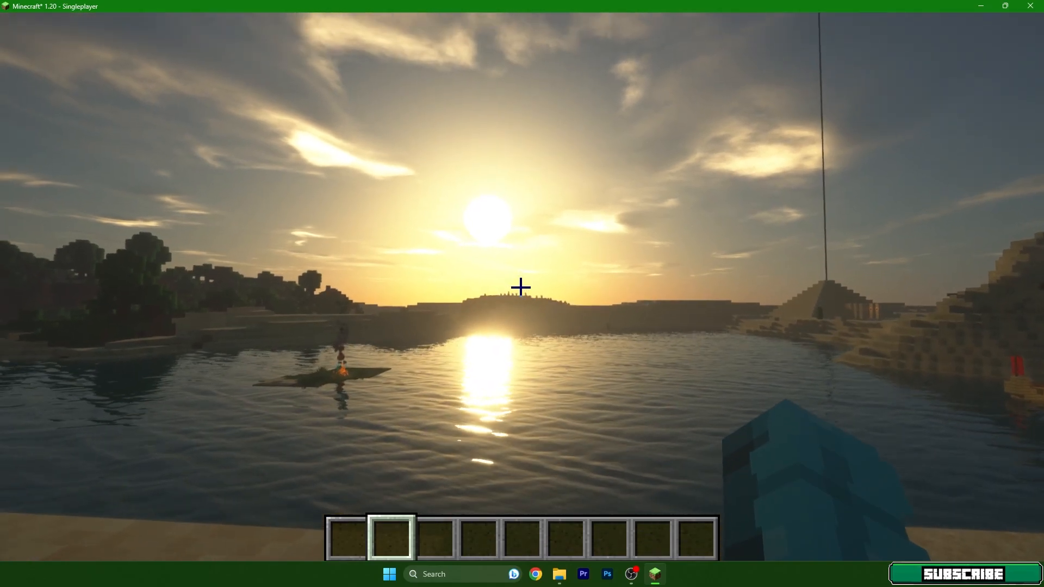